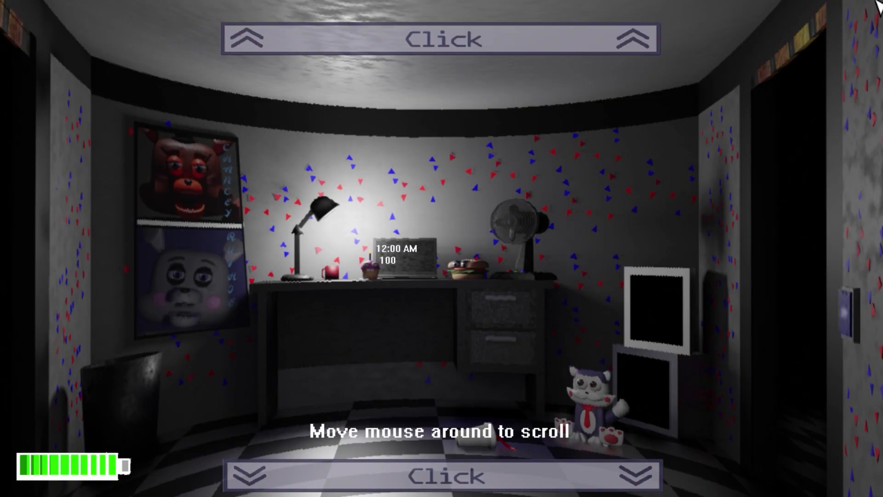
mouse_move(6, 270)
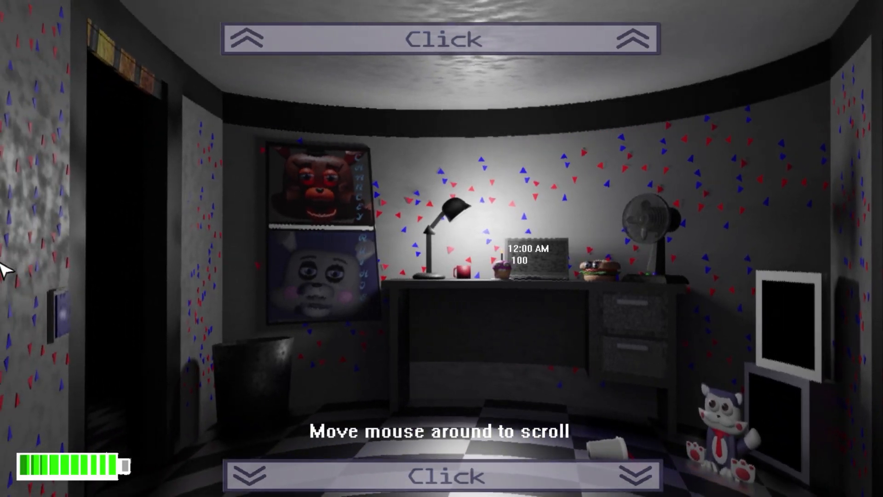
mouse_move(65, 316)
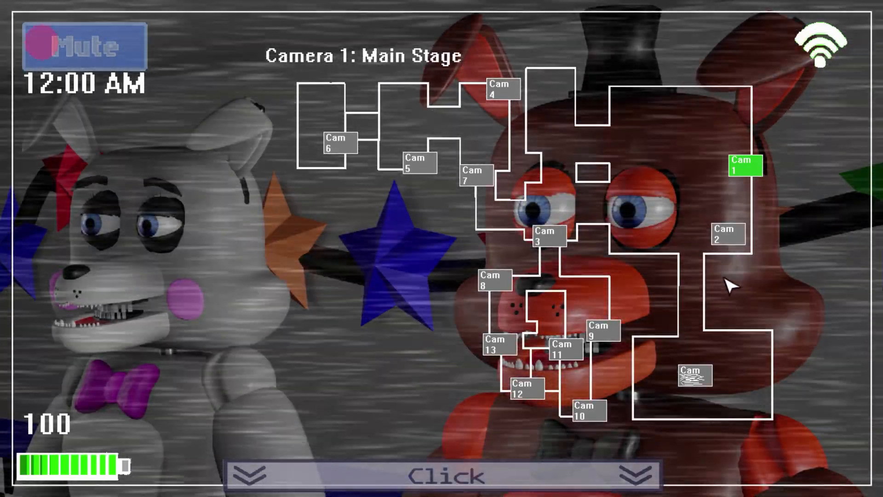
Check Camera 14, Dining Area, Arcade 2 and Office Hallway feeds, then reconnect the cameras to wifi.
left_click(694, 375)
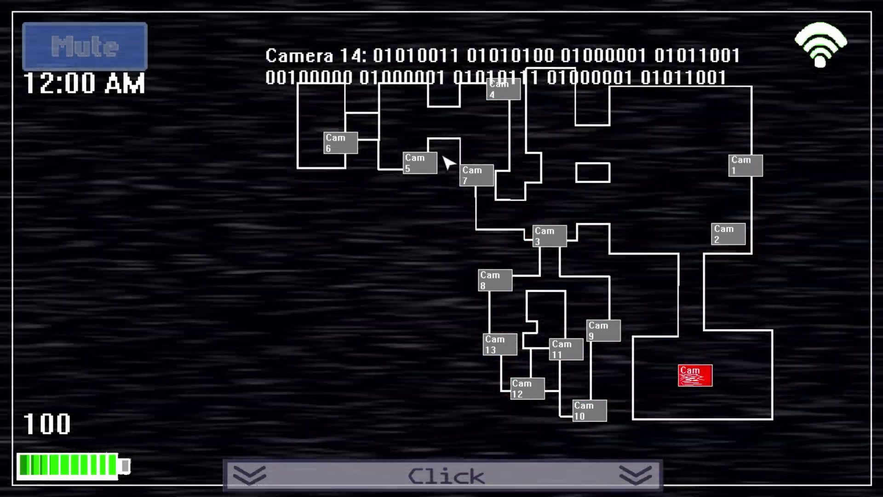
left_click(727, 235)
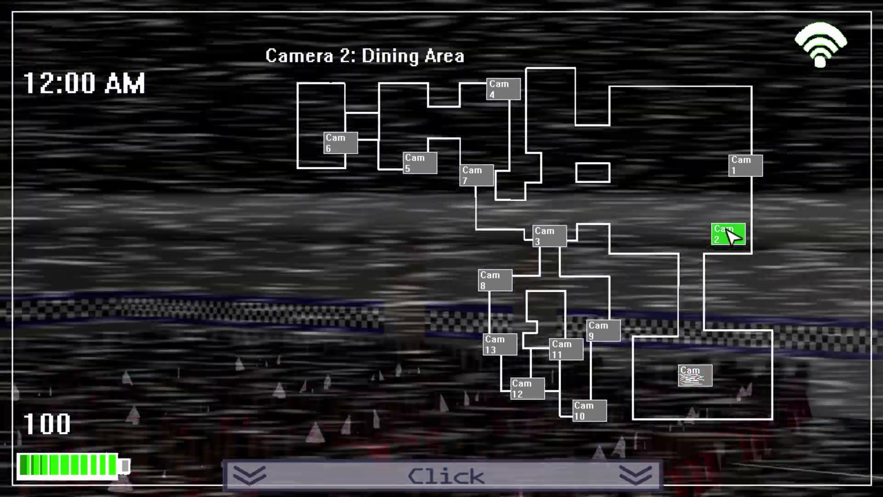
left_click(601, 331)
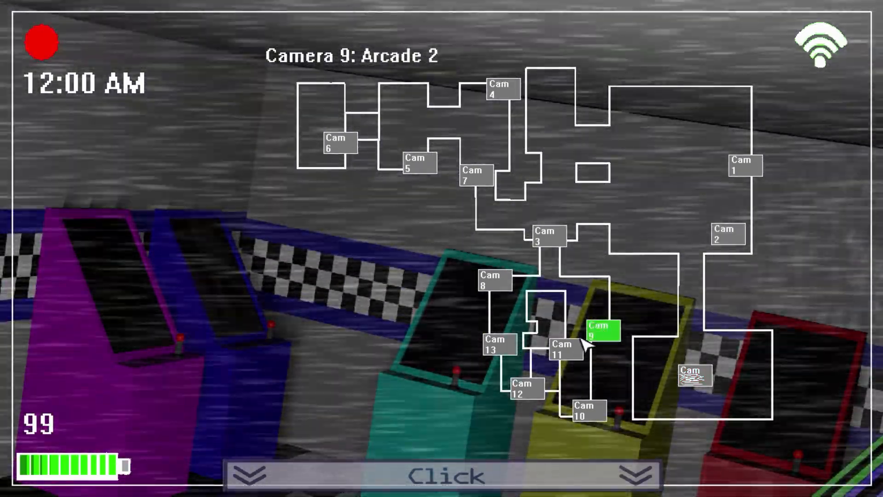
left_click(587, 412)
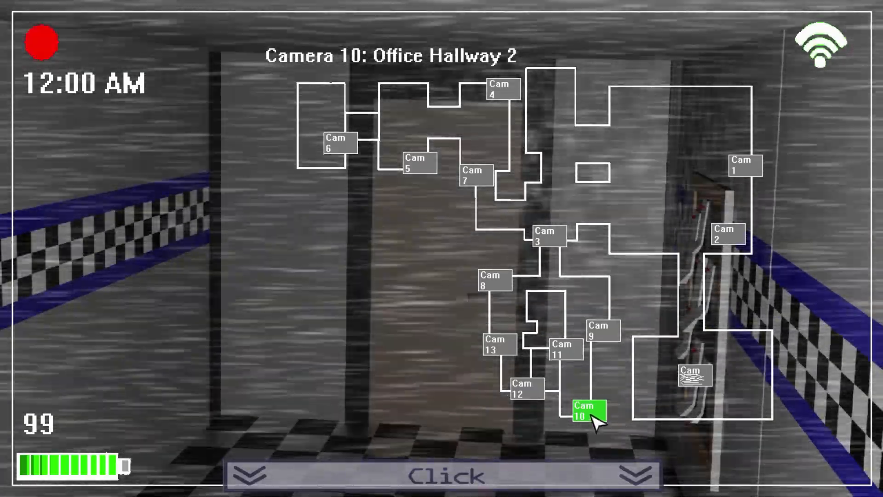
left_click(523, 388)
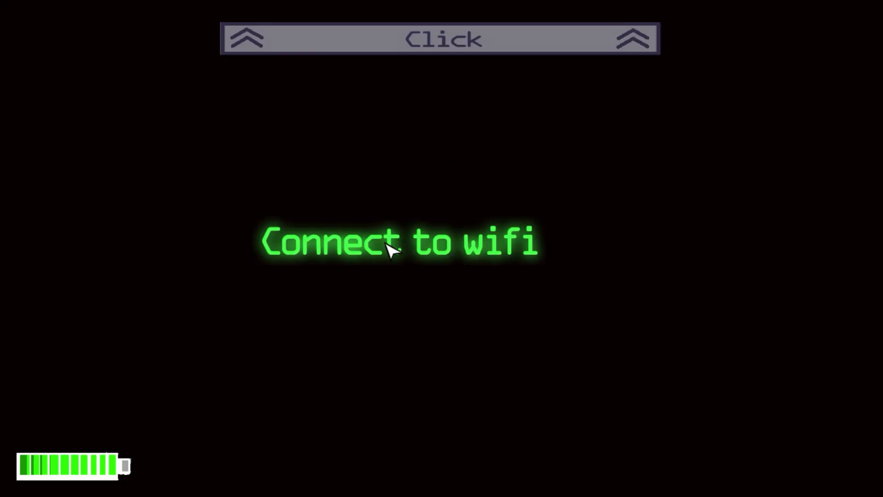
mouse_move(492, 145)
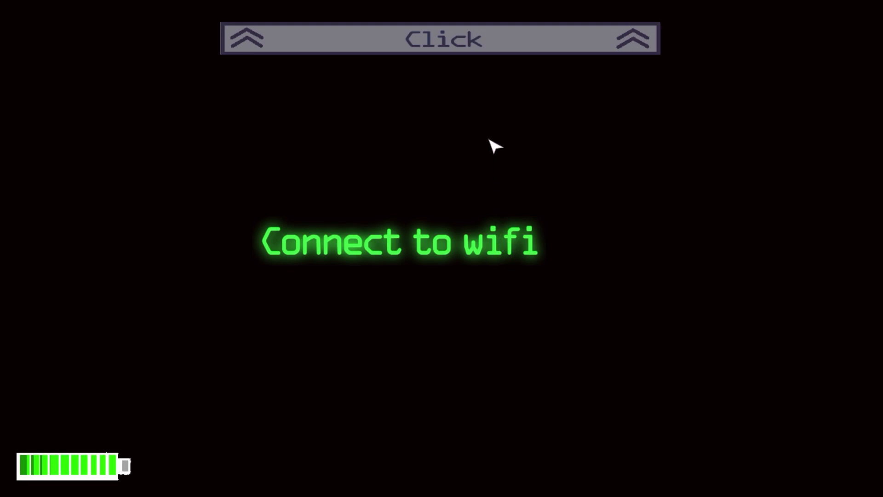
left_click(441, 38)
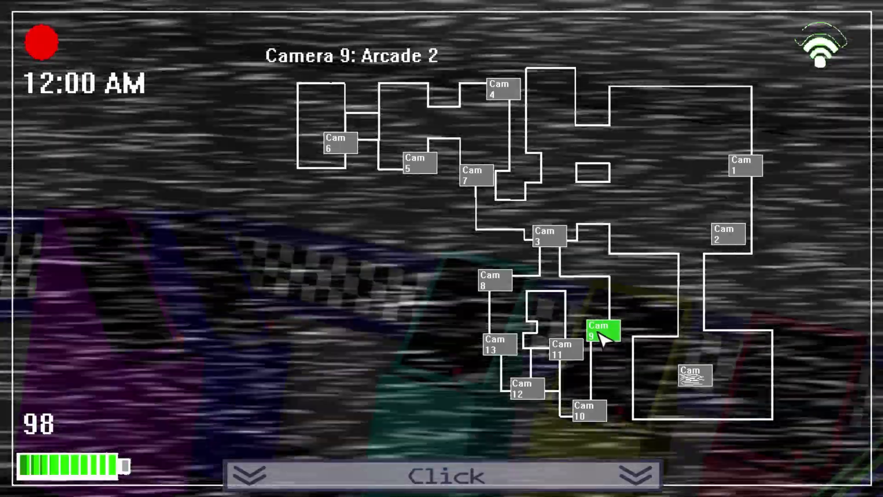
Check the Door Cam, Dining Area, Secondary Hallway, Main Hallway and Main Stage feeds.
left_click(495, 343)
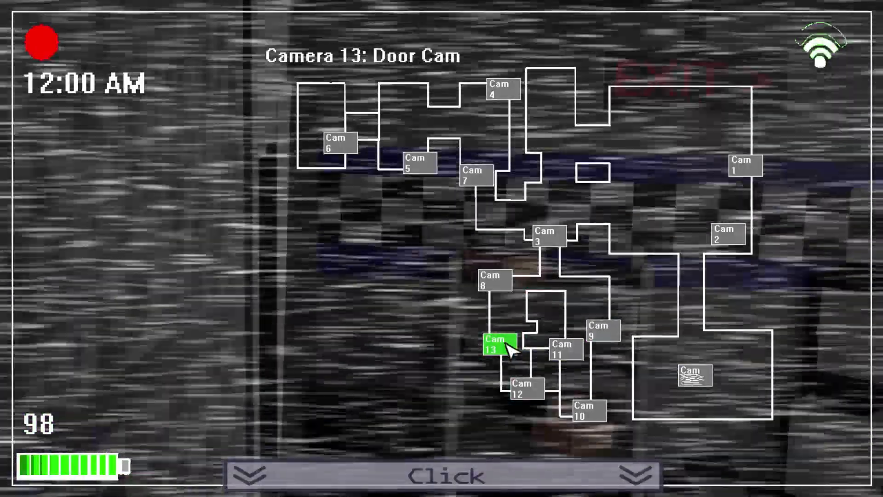
left_click(726, 234)
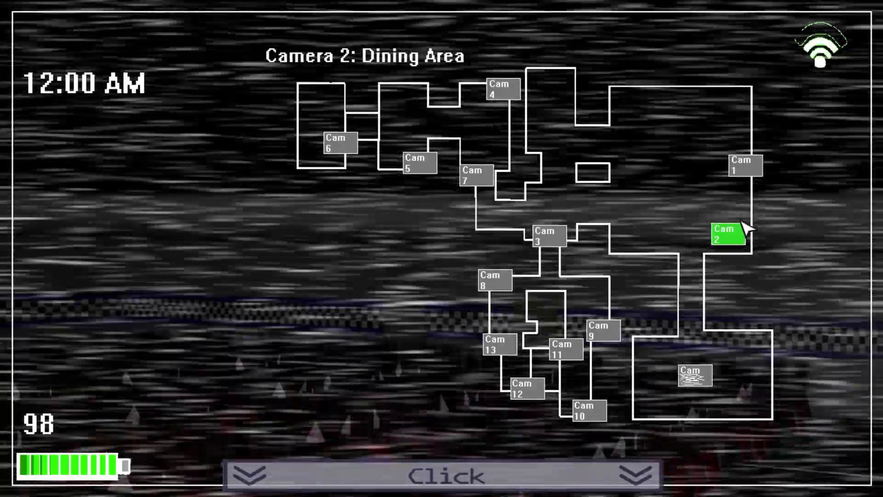
left_click(474, 176)
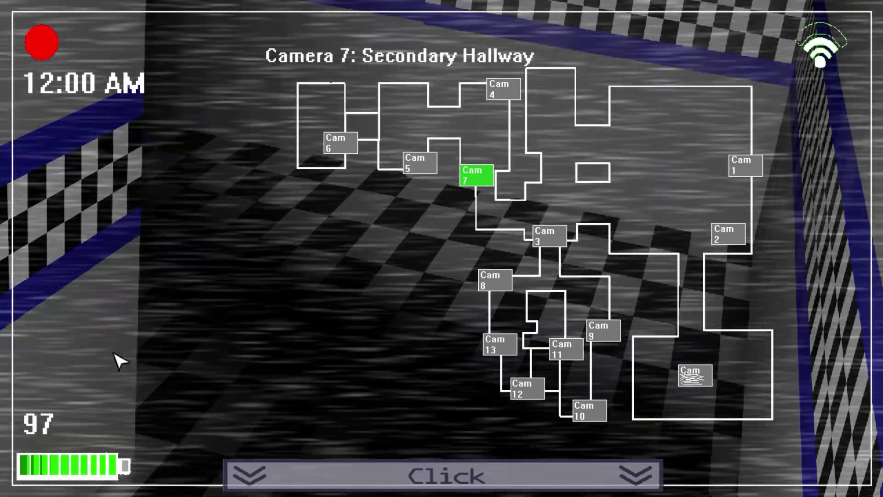
left_click(546, 236)
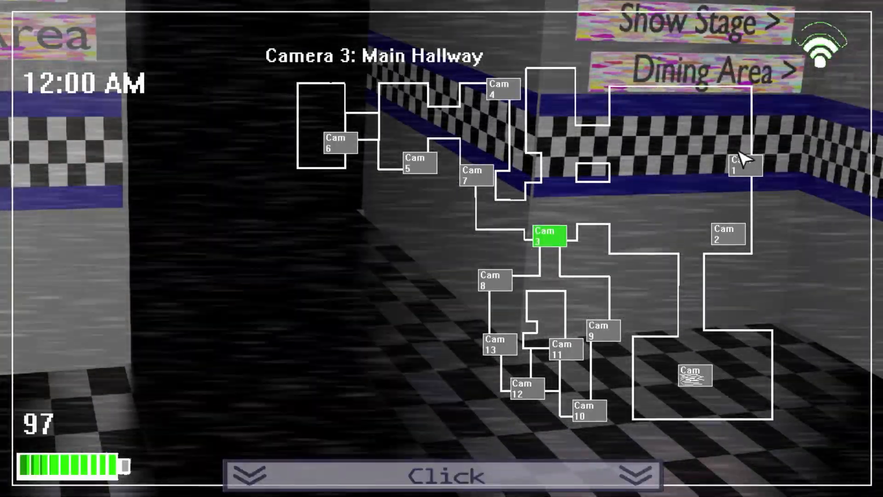
left_click(744, 166)
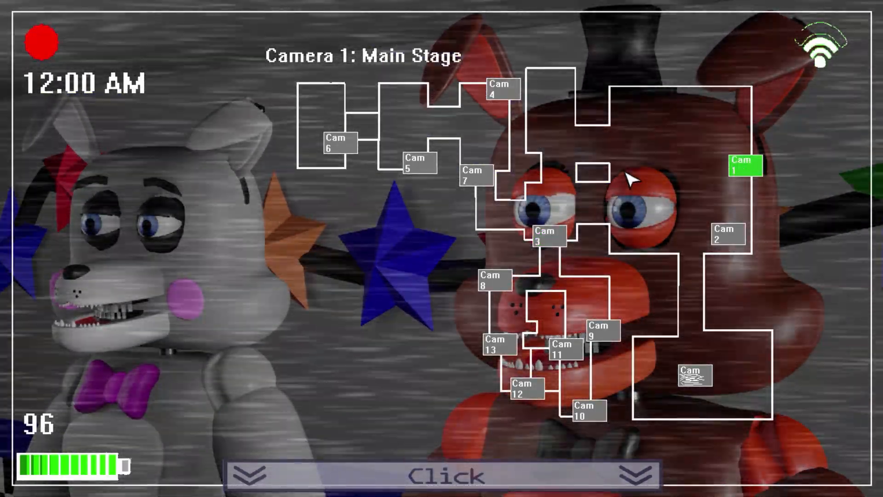
mouse_move(400, 6)
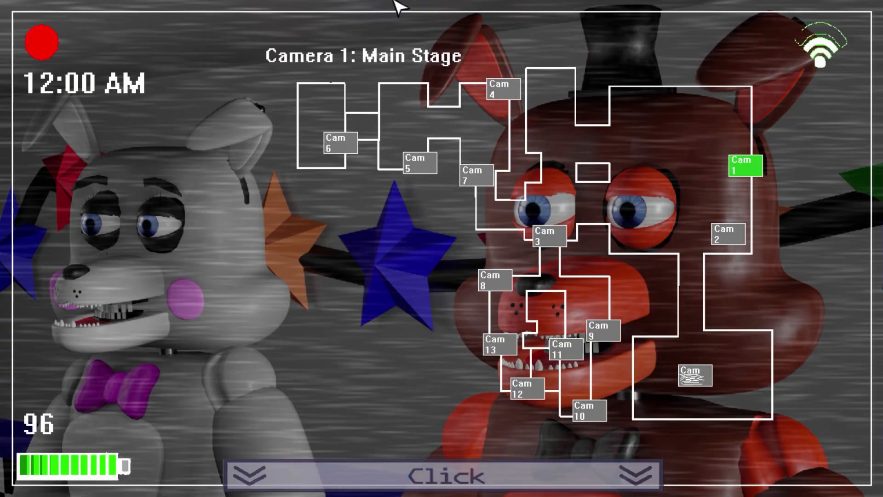
Check both party rooms and the Play Area, return to Main Stage and lower the monitor.
left_click(499, 90)
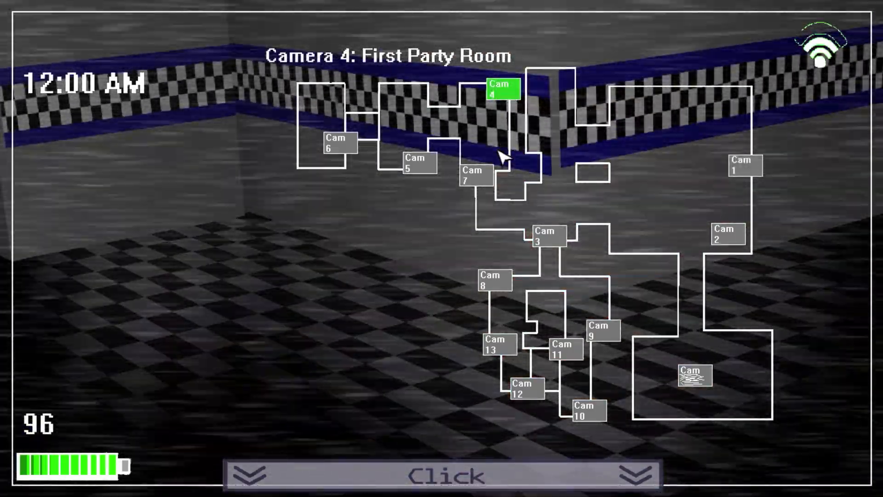
left_click(336, 144)
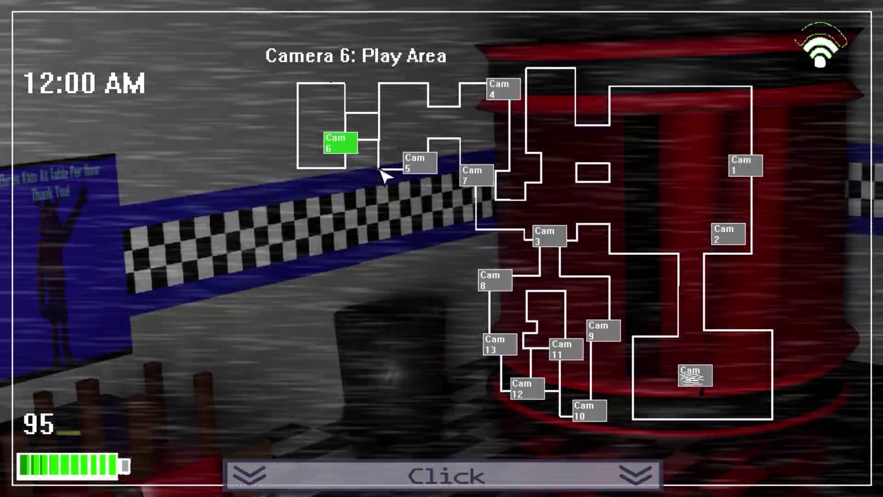
left_click(417, 166)
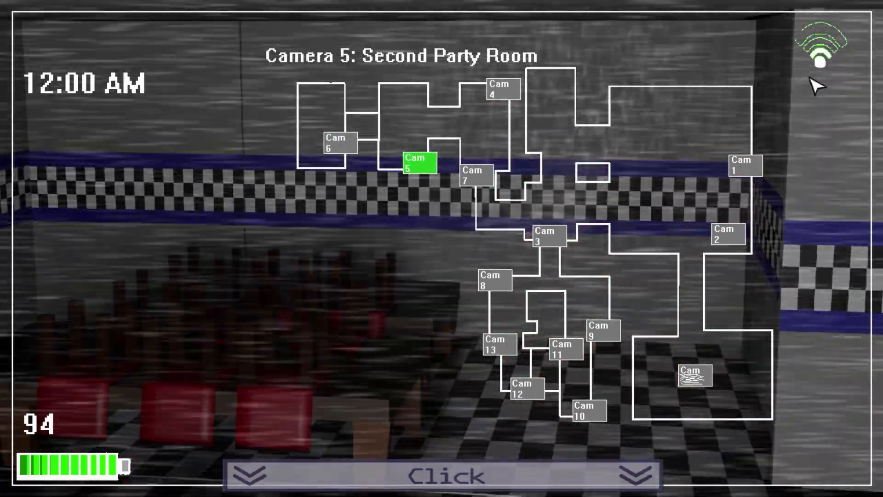
left_click(745, 165)
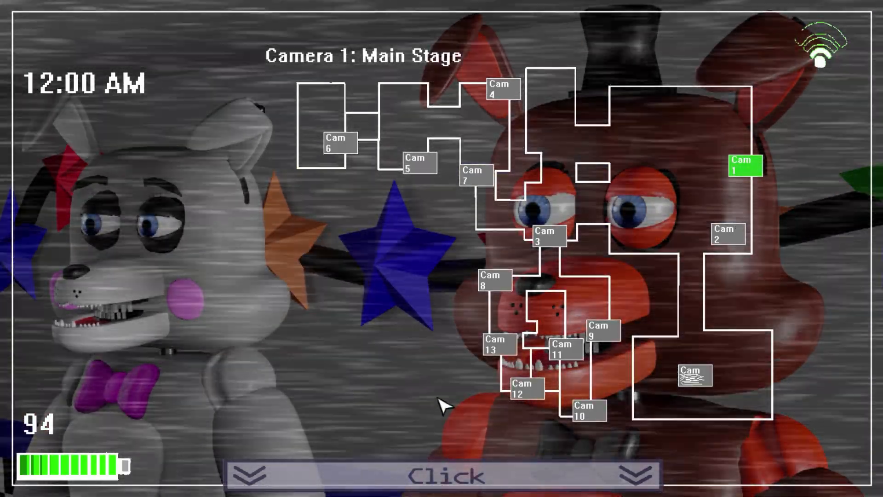
left_click(441, 474)
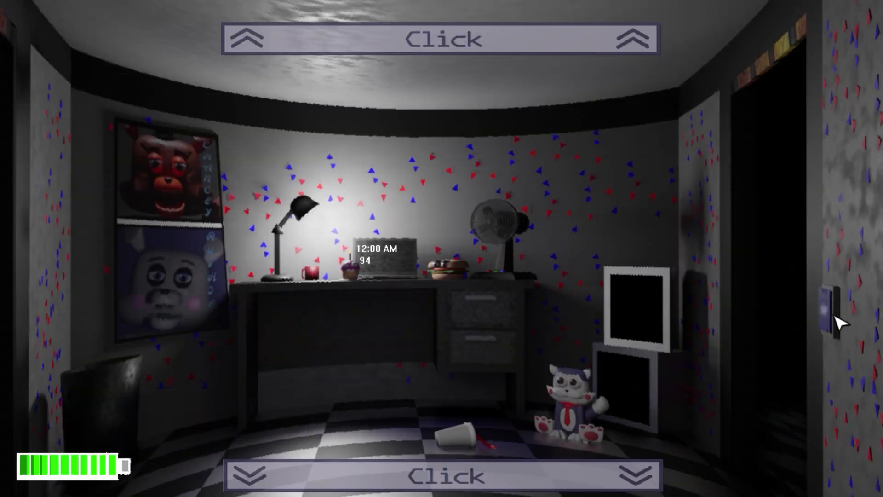
Raise the camera monitor again on the Camera 1: Main Stage feed.
left_click(839, 316)
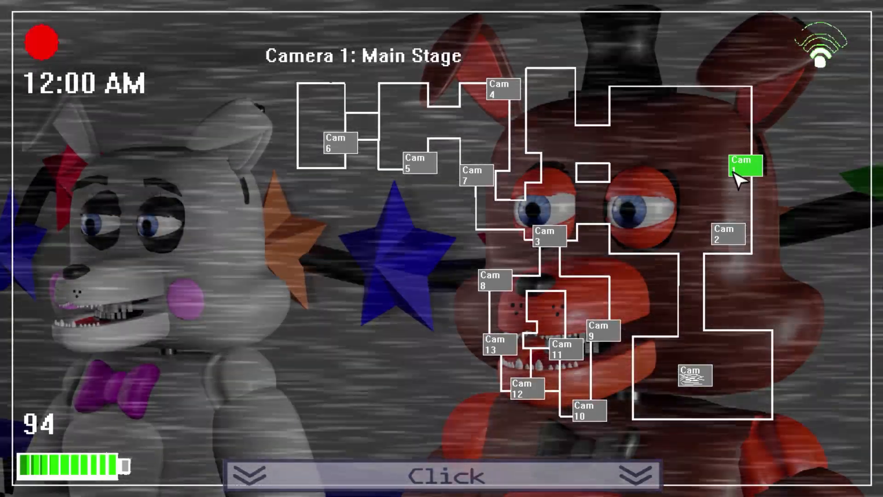
Check Door Cam 2, First Party Room, Door Cam, Arcade 1 and Office Hallway 1, then bring up the wifi screen.
left_click(563, 348)
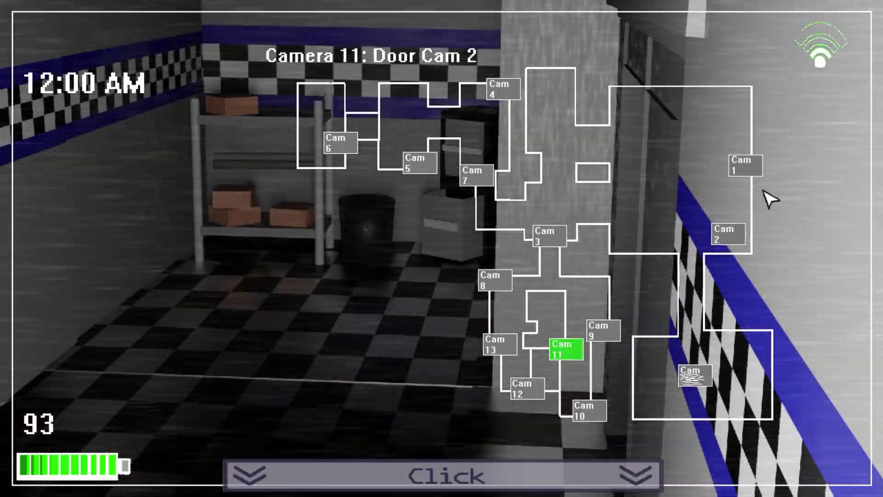
left_click(501, 90)
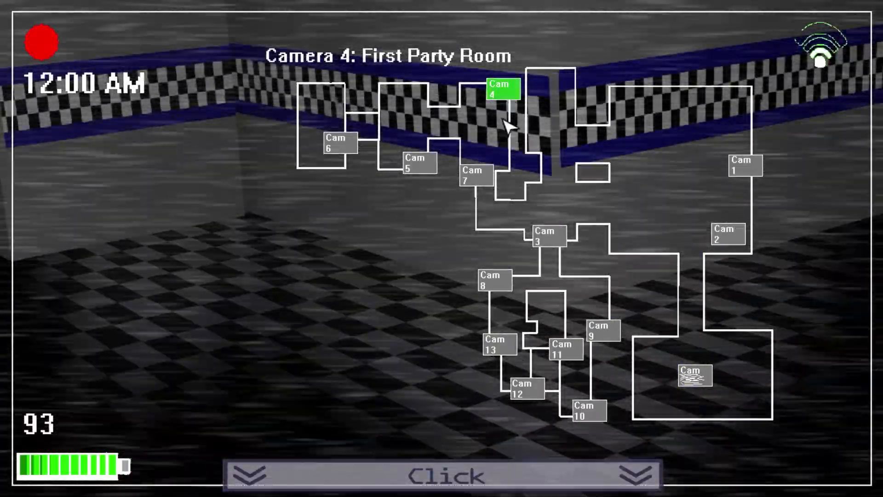
mouse_move(515, 335)
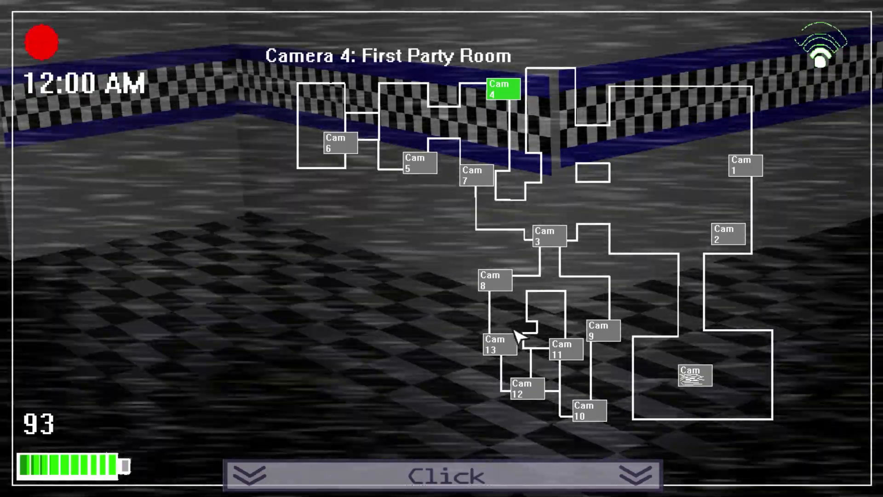
left_click(496, 343)
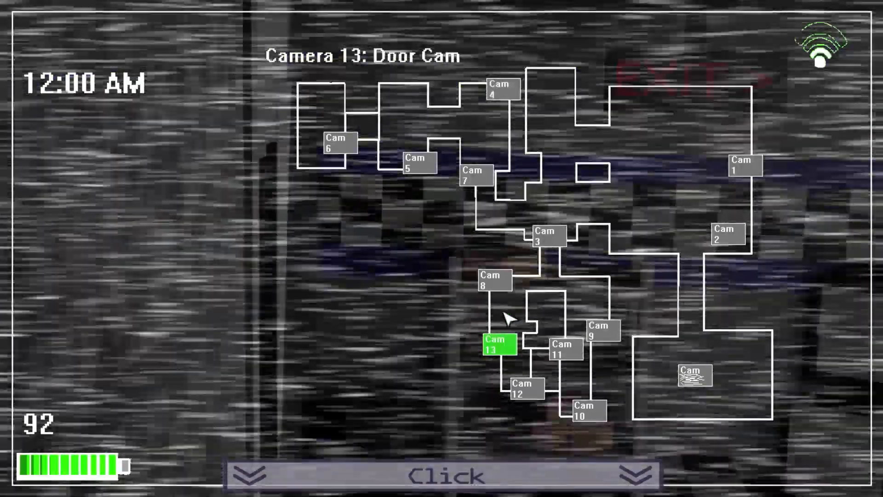
left_click(492, 282)
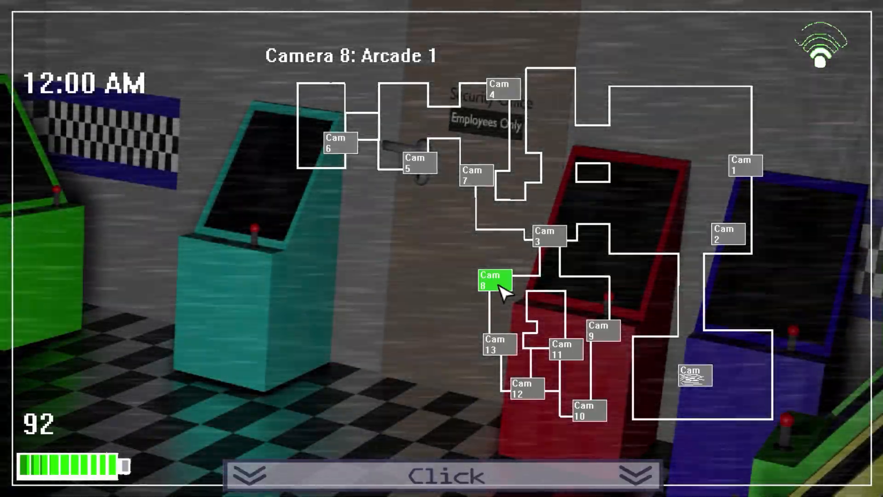
left_click(527, 387)
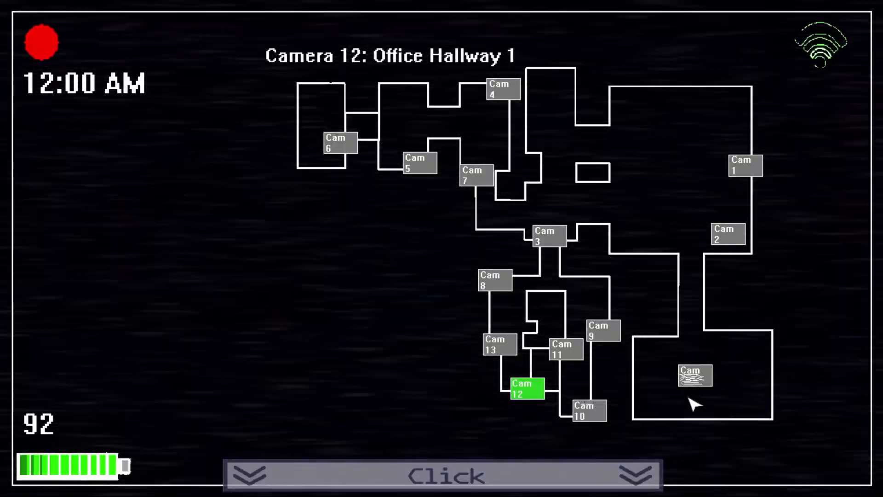
mouse_move(332, 144)
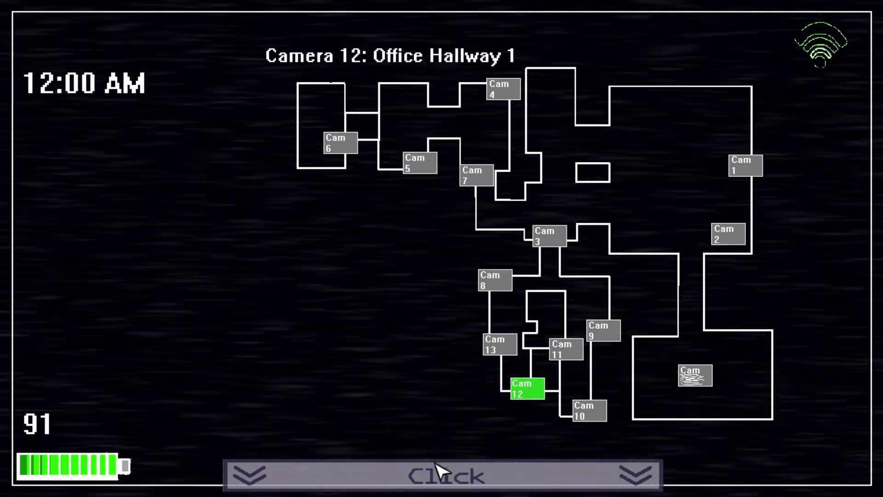
left_click(441, 474)
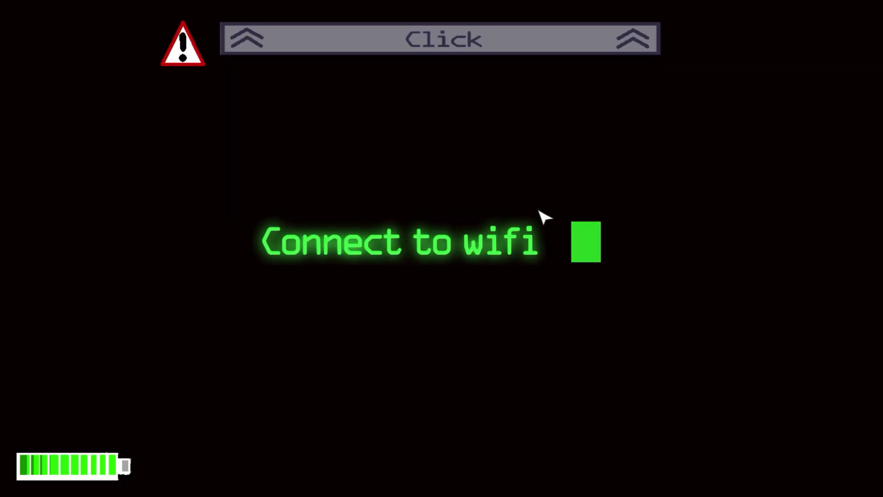
mouse_move(635, 385)
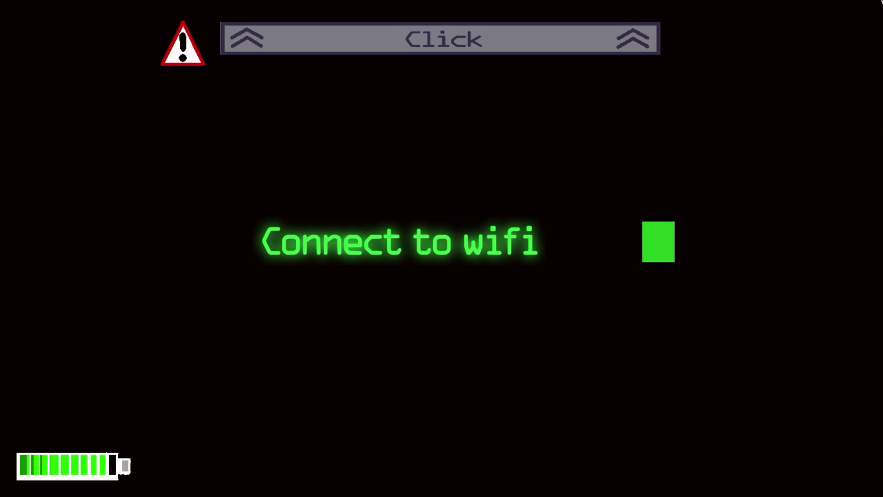
Start reconnecting the cameras to wifi from the connection prompt.
left_click(658, 241)
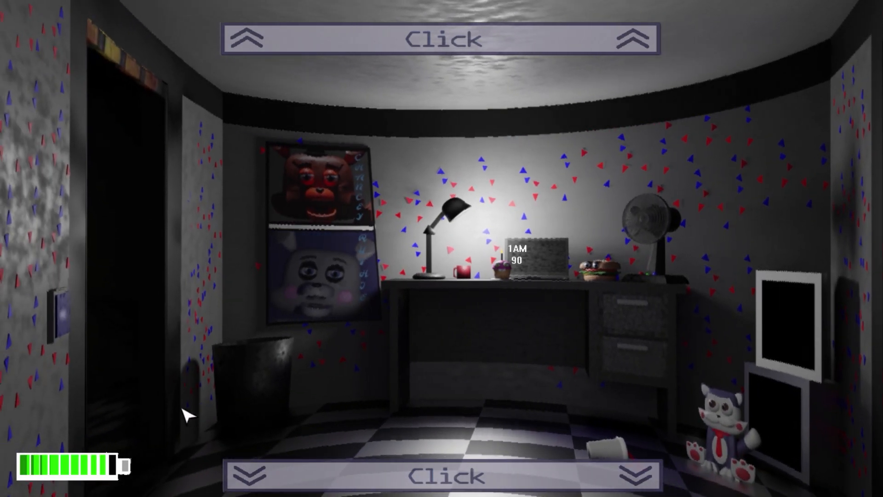
mouse_move(425, 404)
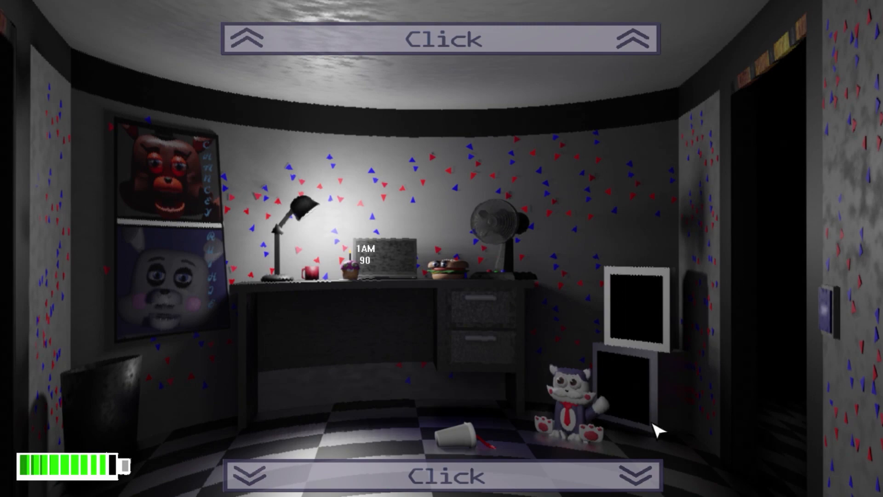
mouse_move(761, 449)
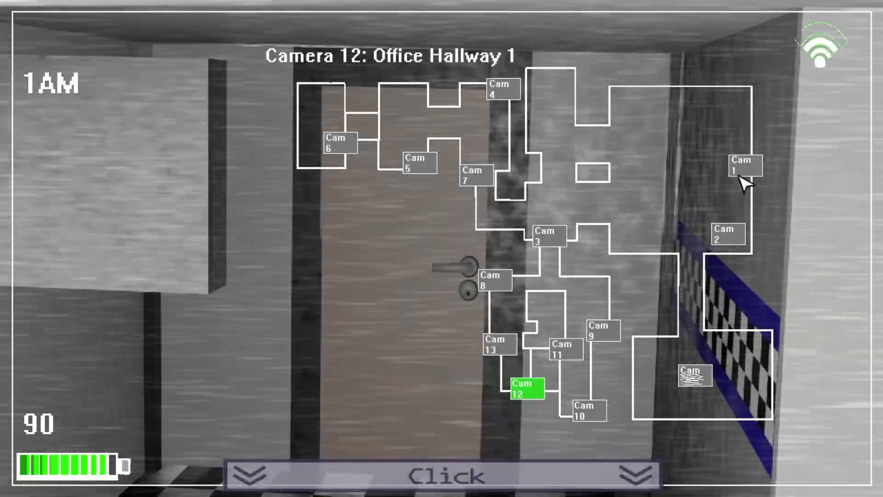
Check the Dining Area, Main Hallway, Arcade 2, Secondary Hallway and Arcade 1 feeds, returning to Arcade 2.
left_click(728, 235)
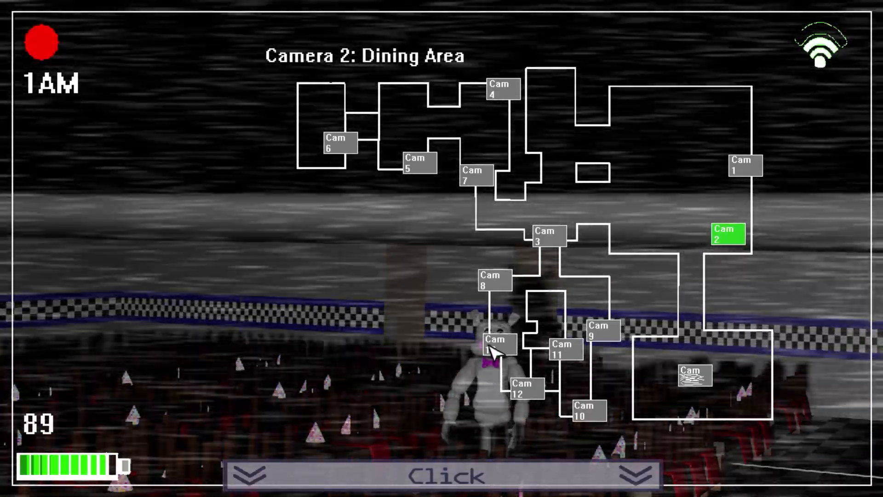
left_click(546, 237)
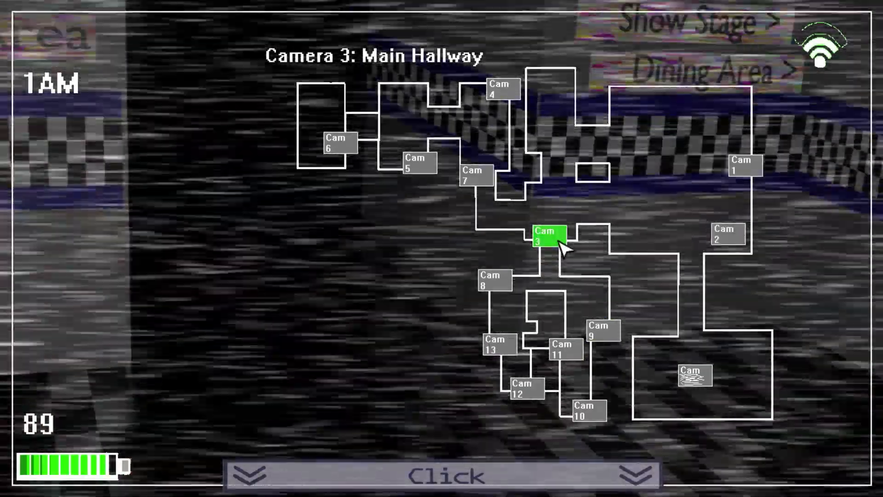
left_click(595, 332)
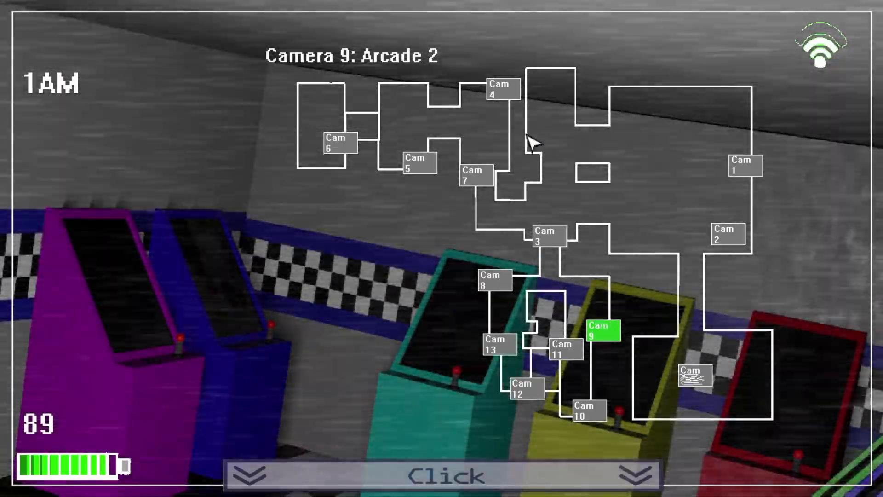
left_click(474, 176)
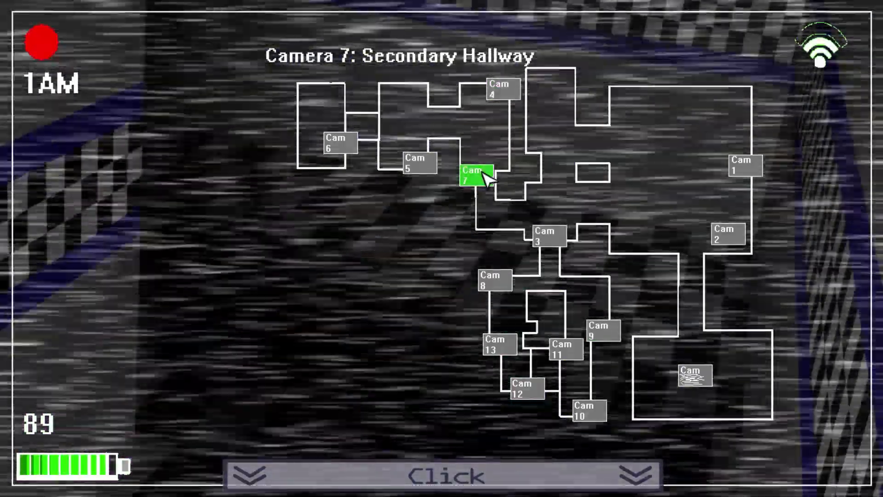
left_click(494, 281)
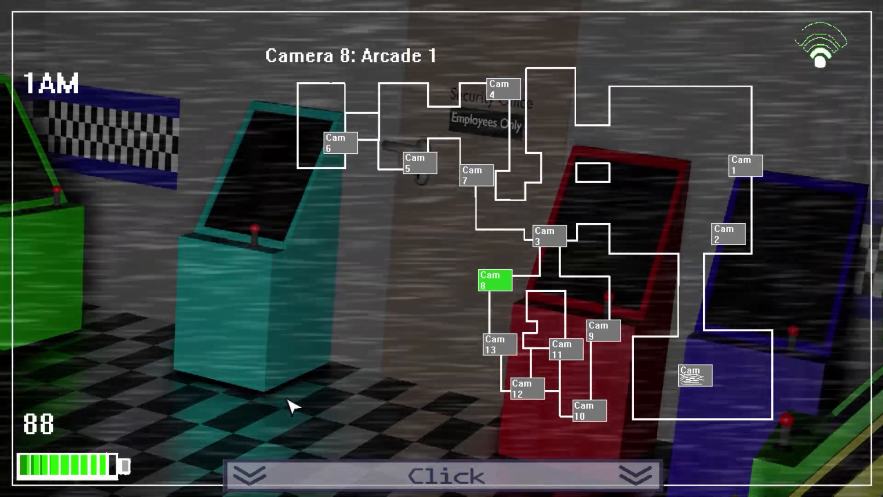
left_click(441, 474)
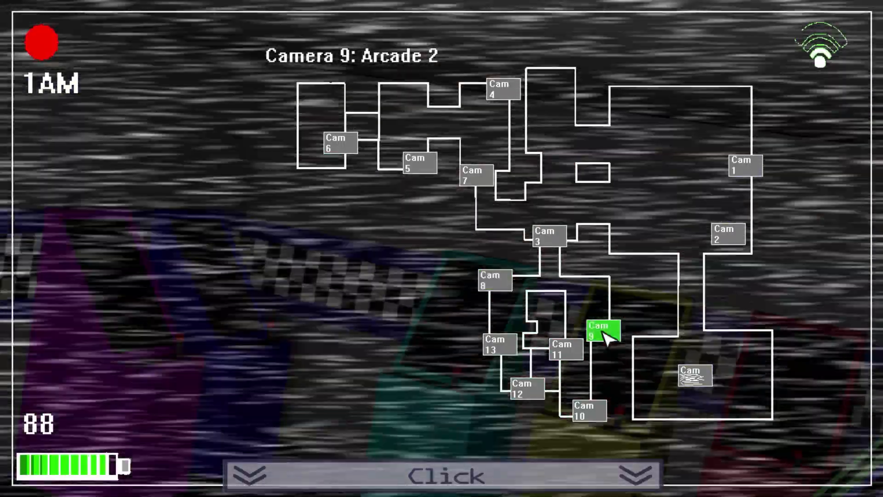
Check hidden Camera 14, Main Hallway and the Play Area, then put the monitor away.
left_click(694, 376)
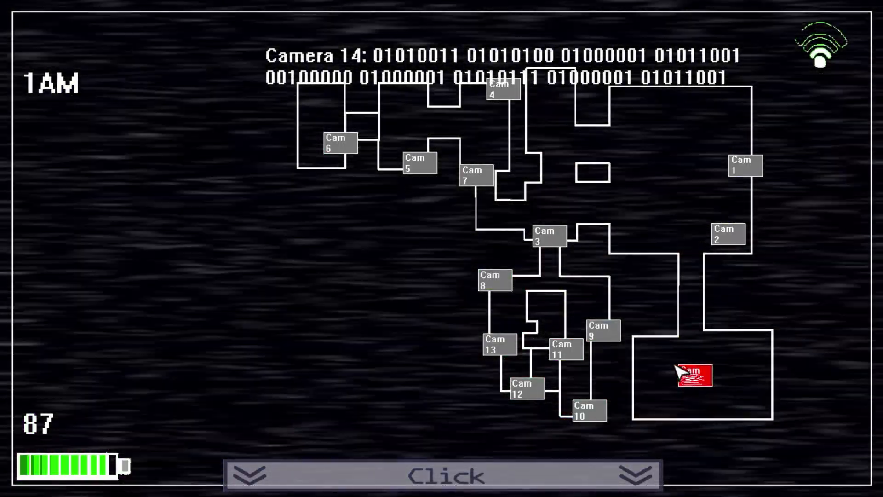
mouse_move(8, 332)
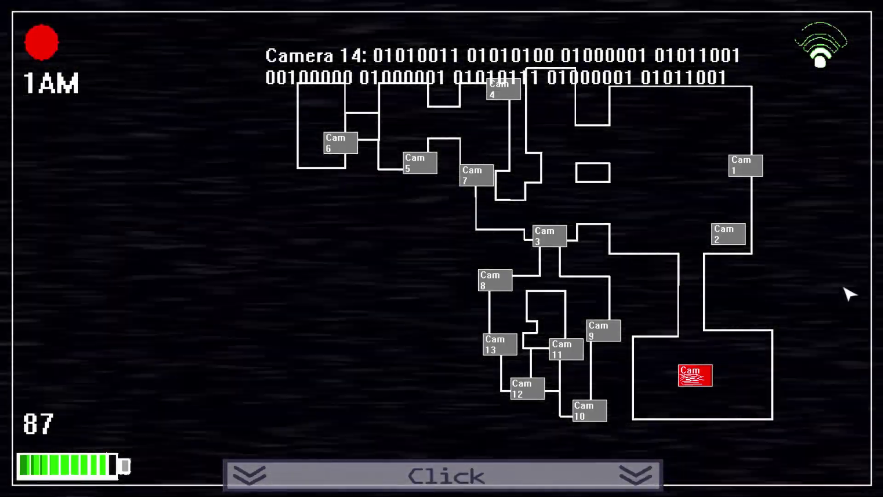
left_click(547, 235)
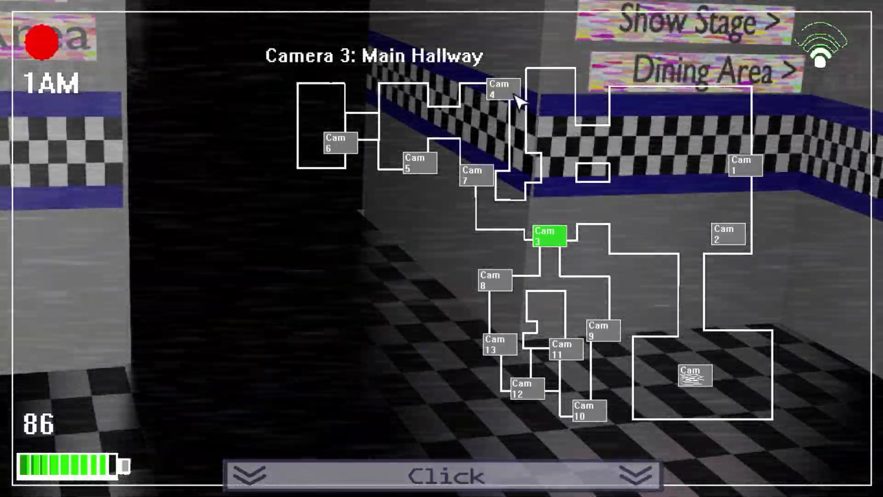
left_click(336, 143)
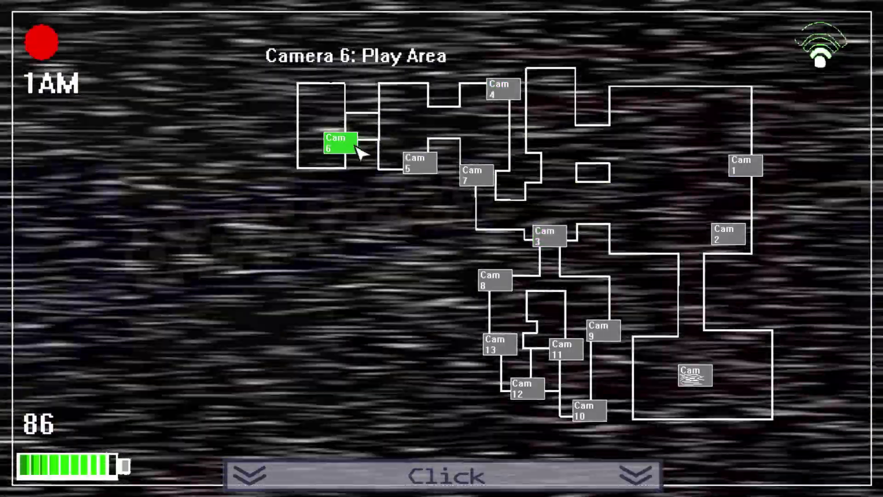
left_click(727, 235)
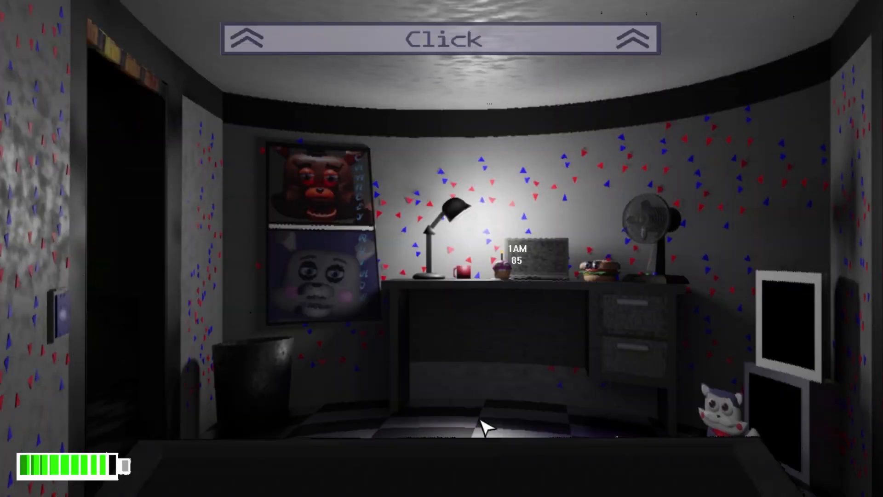
Raise the monitor to view the Dining Area, where a red animatronic now stands.
left_click(441, 37)
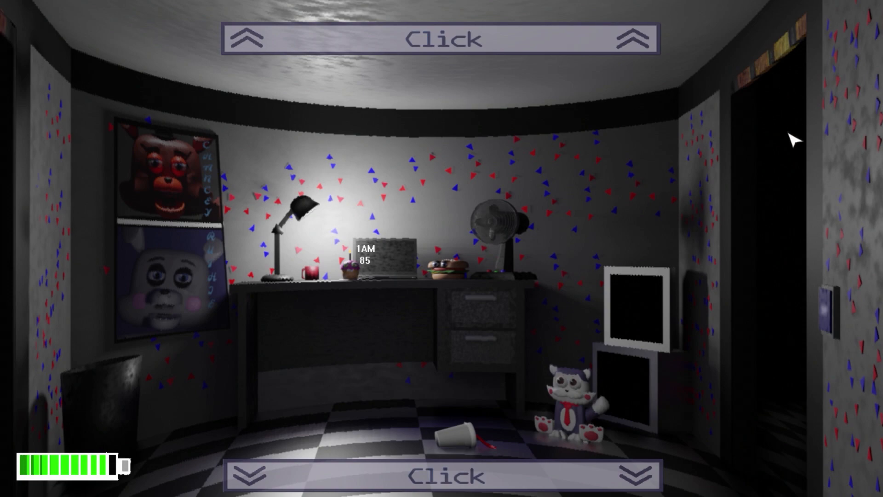
mouse_move(827, 307)
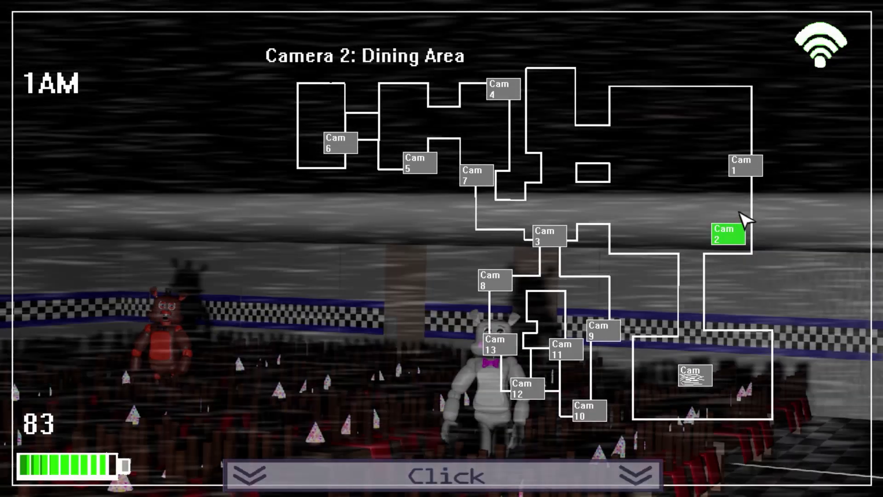
mouse_move(710, 394)
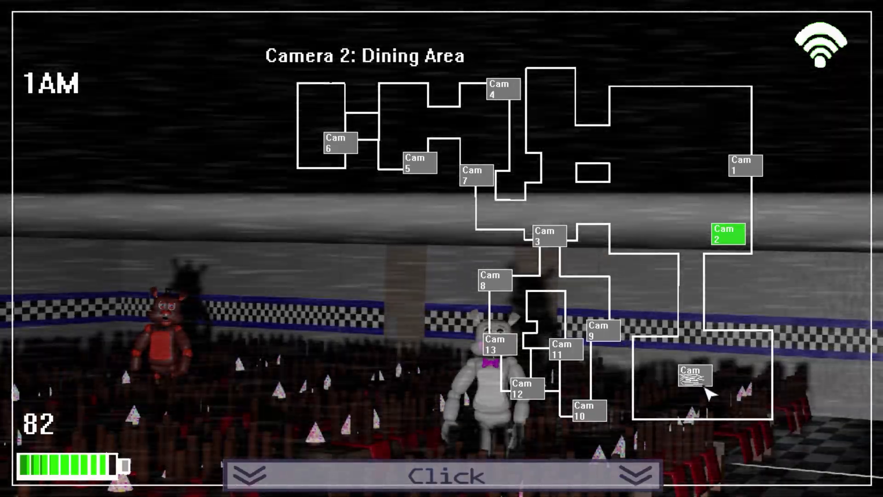